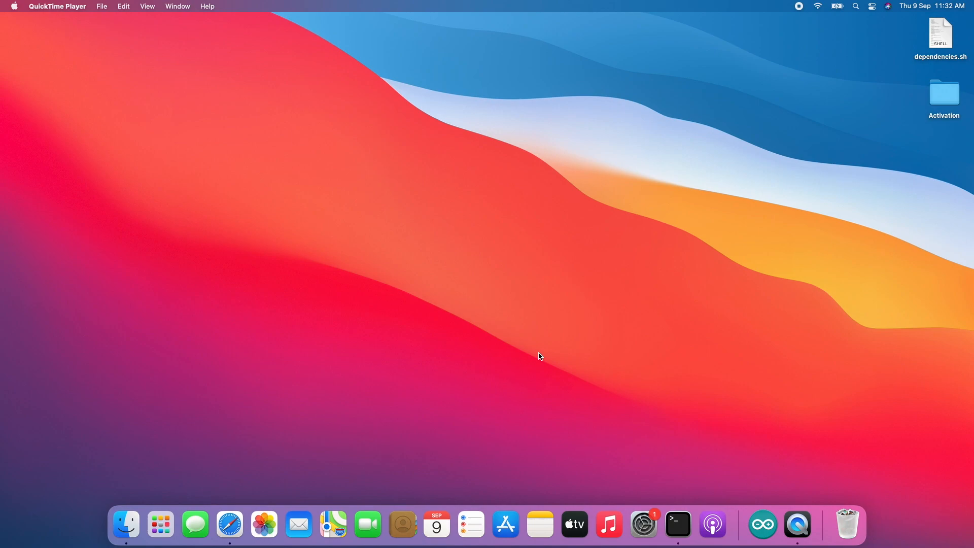
mouse_move(211, 452)
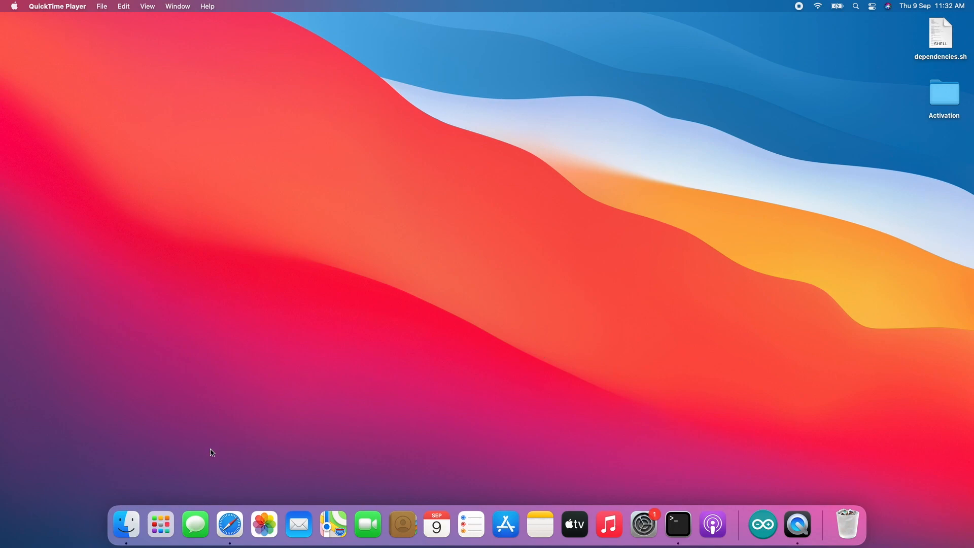
- Open the Applications folder, launch Sliver, and cancel the malware warning that blocks it
click(126, 524)
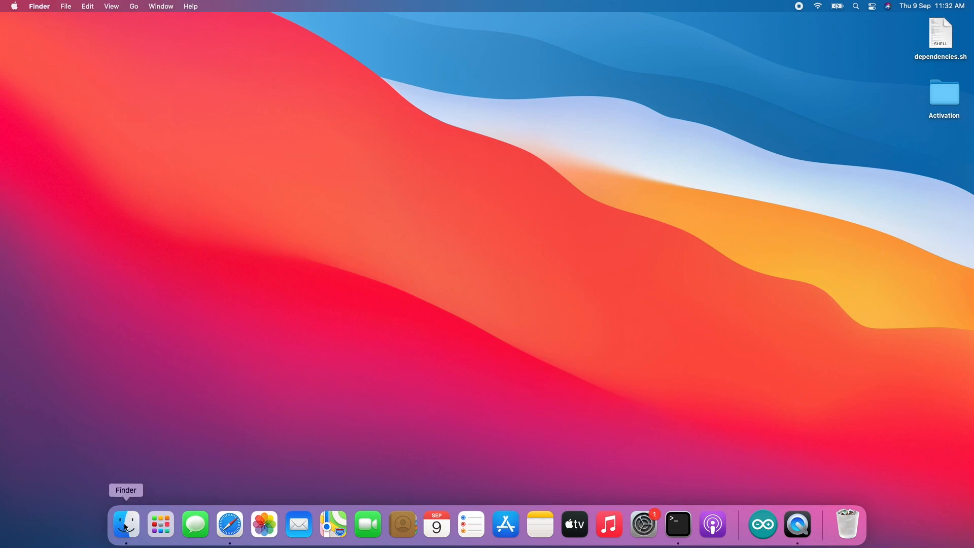
click(125, 524)
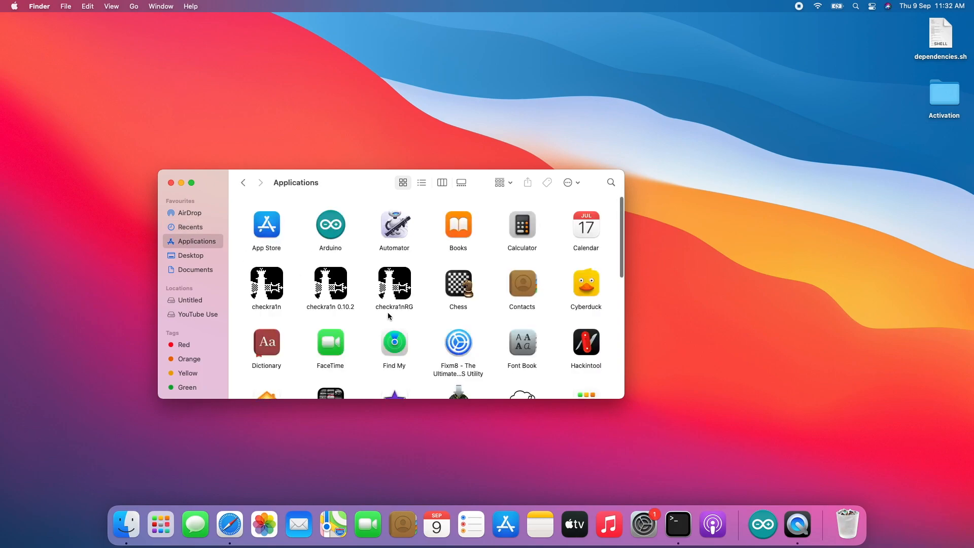
scroll(down, 3)
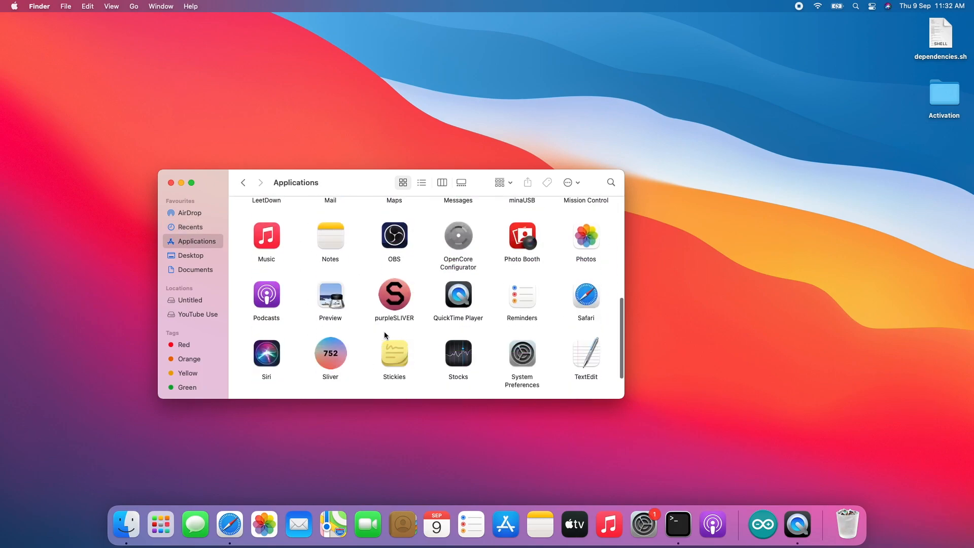
double_click(330, 353)
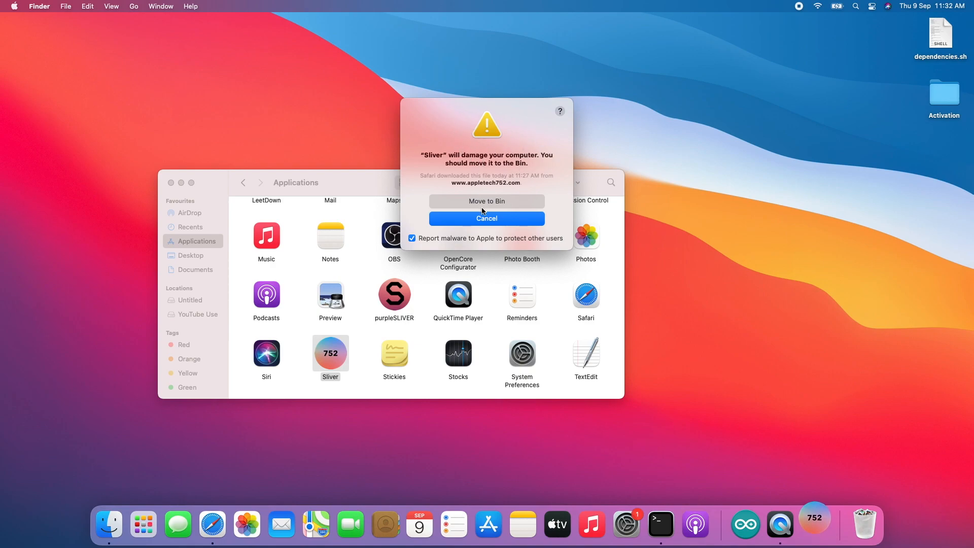
click(487, 218)
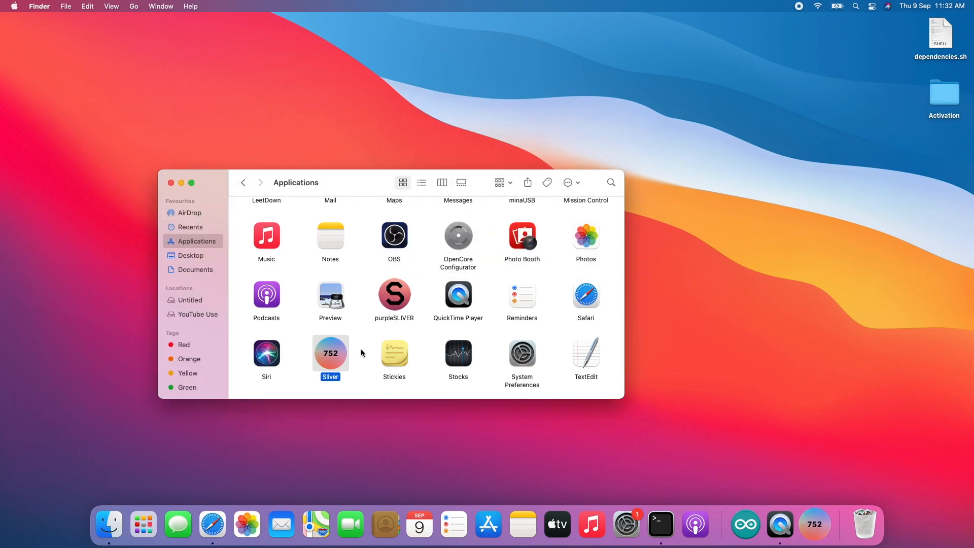
- Open Sliver's Get Info window and tick Override Malware Protection
right_click(330, 353)
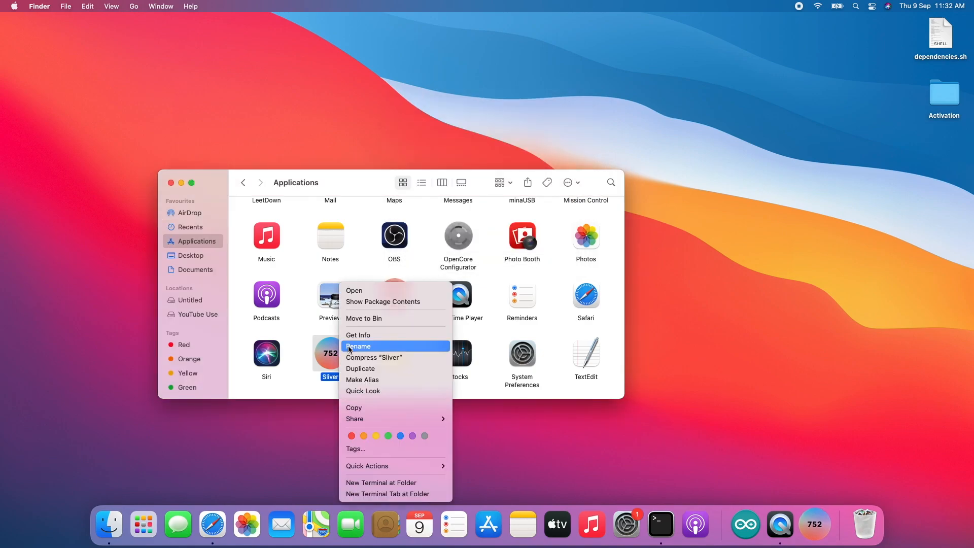
click(359, 335)
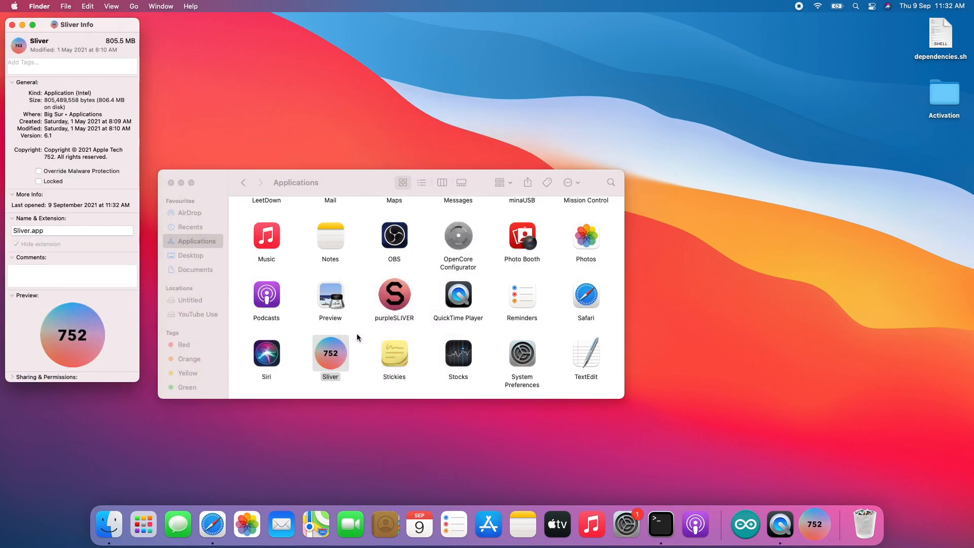
click(38, 171)
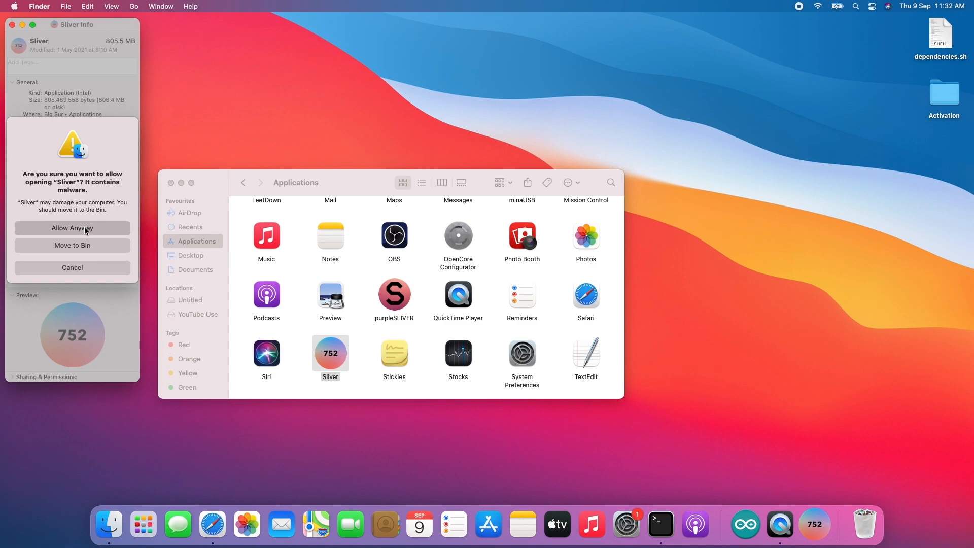
- Allow Sliver anyway, authorise with the administrator password, and close the Info window
click(72, 228)
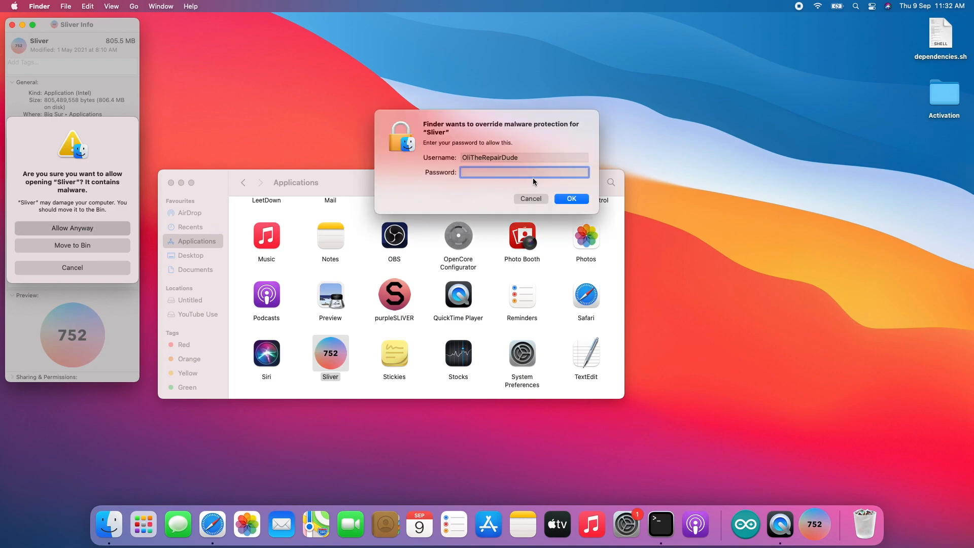
text(password)
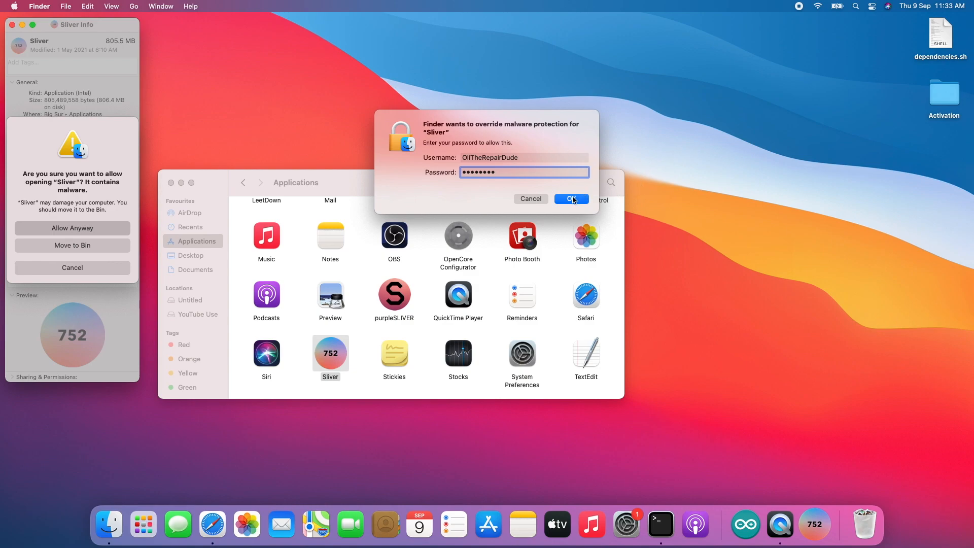
click(570, 199)
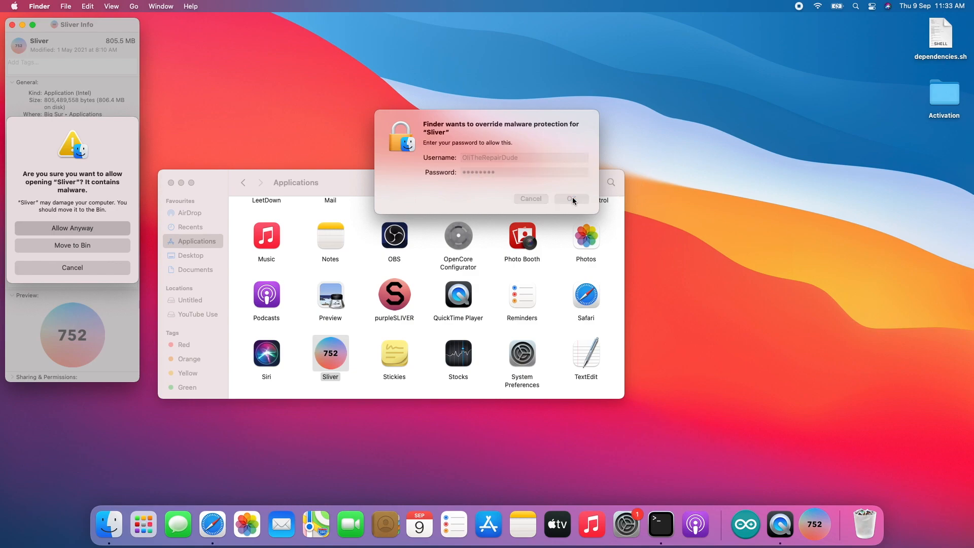
click(570, 199)
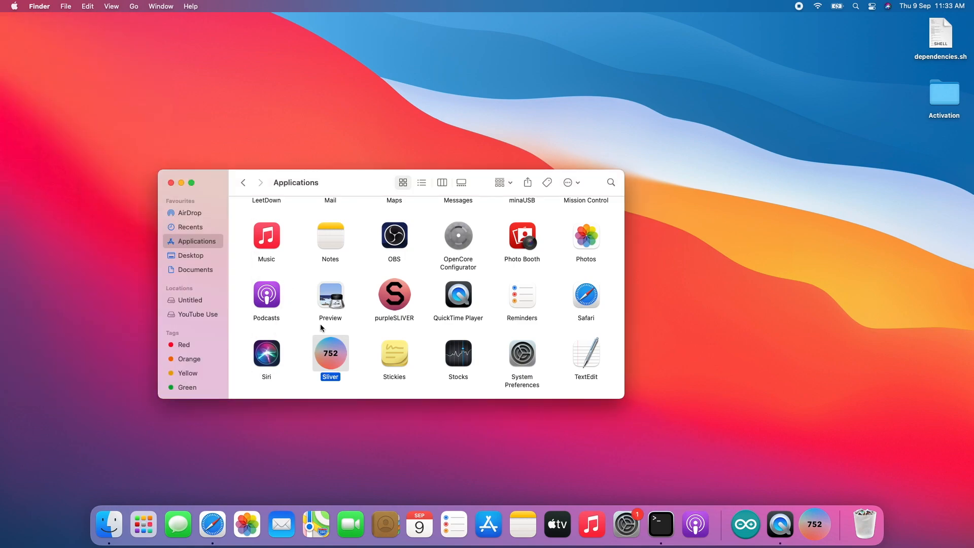
- Launch Sliver from Applications to reach its welcome window with bypass options
double_click(329, 353)
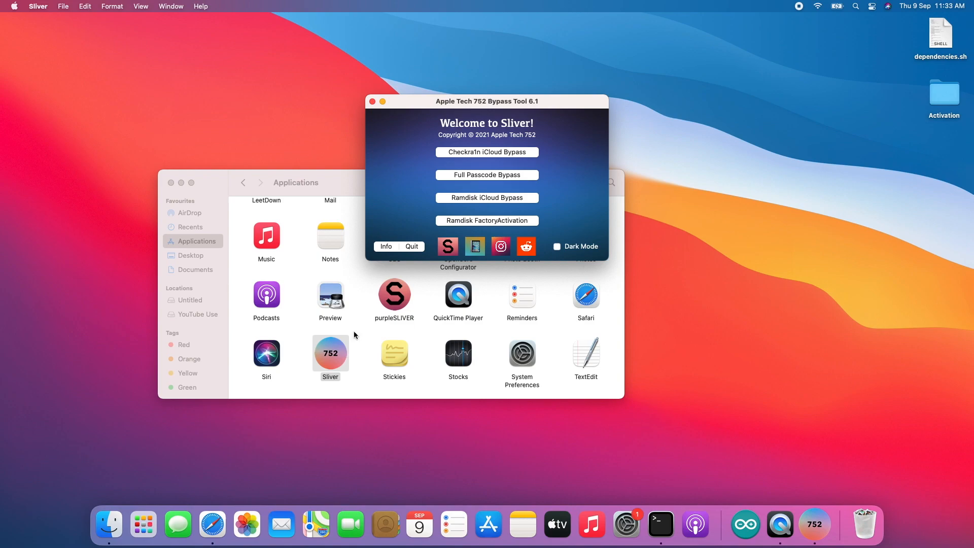
mouse_move(447, 123)
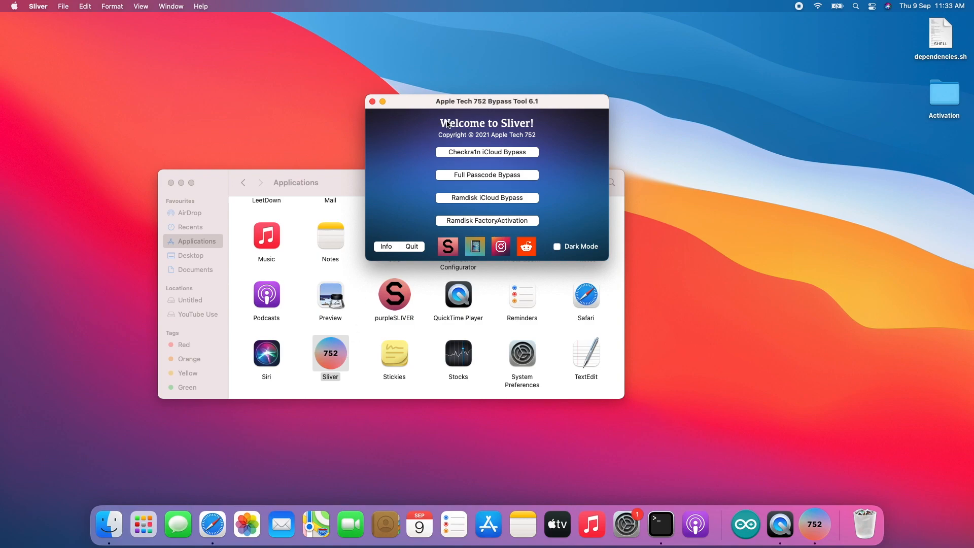